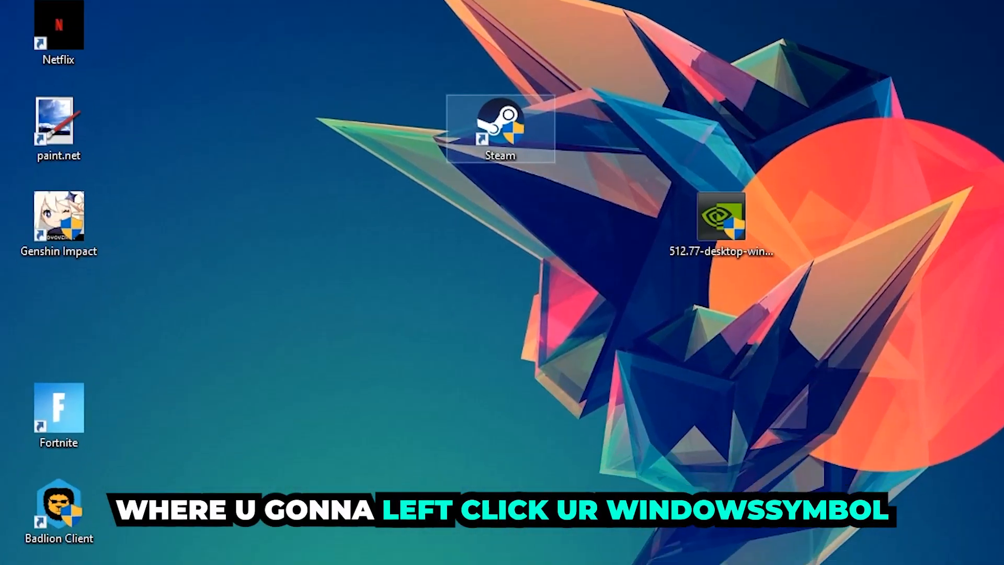
Search 'wind' in the Start menu and open Windows Defender Firewall
{"action": "left_click", "coordinate": [11, 552]}
{"action": "type", "text": "wind"}
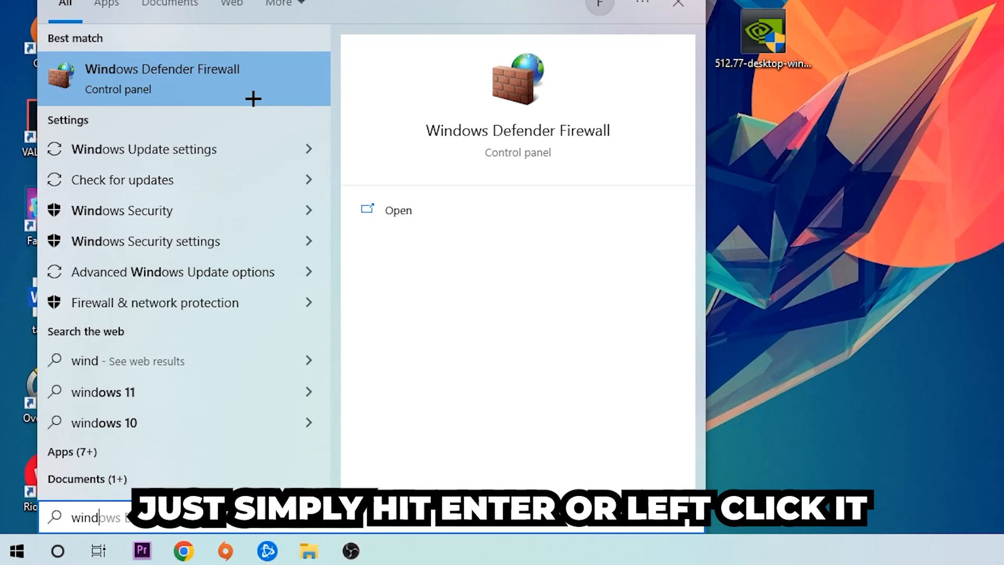
{"action": "left_click", "coordinate": [162, 79]}
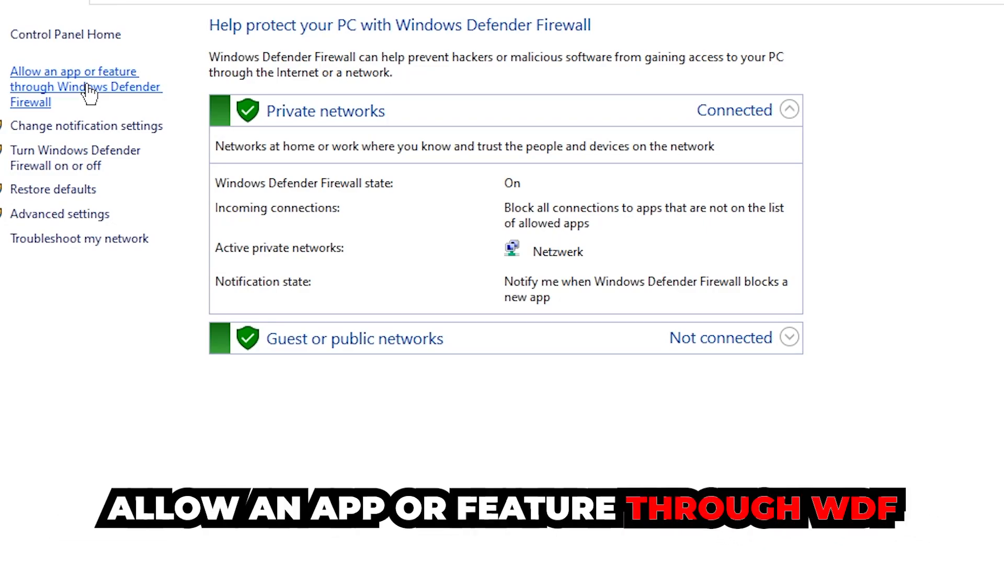
Open the allowed apps list, unlock it with Change settings, and start Allow another app
{"action": "left_click", "coordinate": [73, 71]}
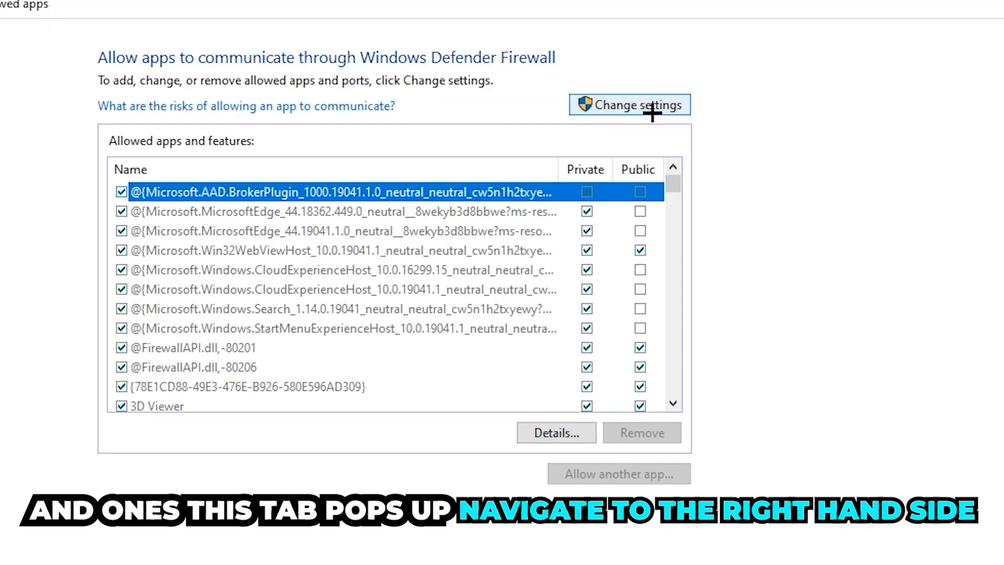
{"action": "left_click", "coordinate": [628, 105]}
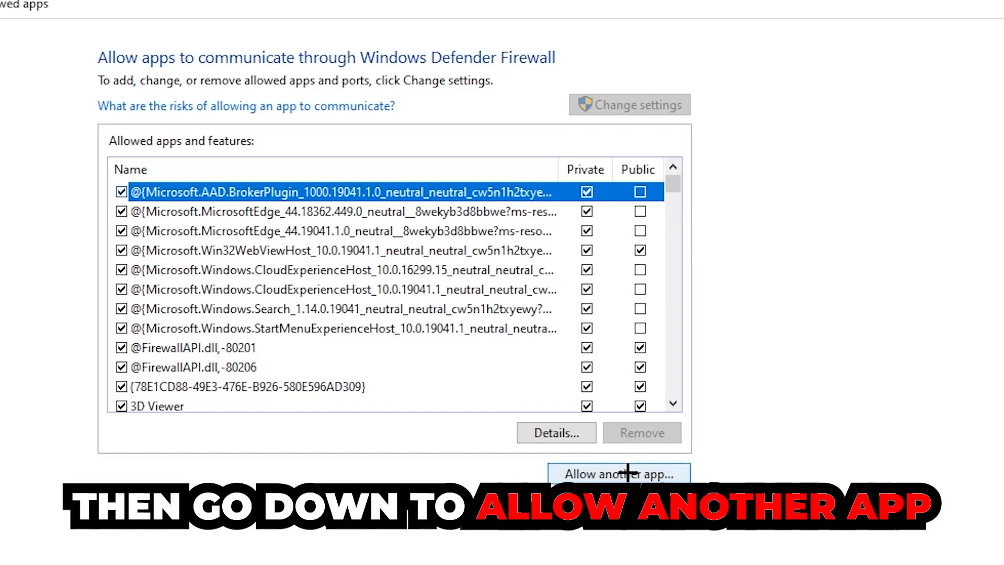
{"action": "mouse_move", "coordinate": [621, 105]}
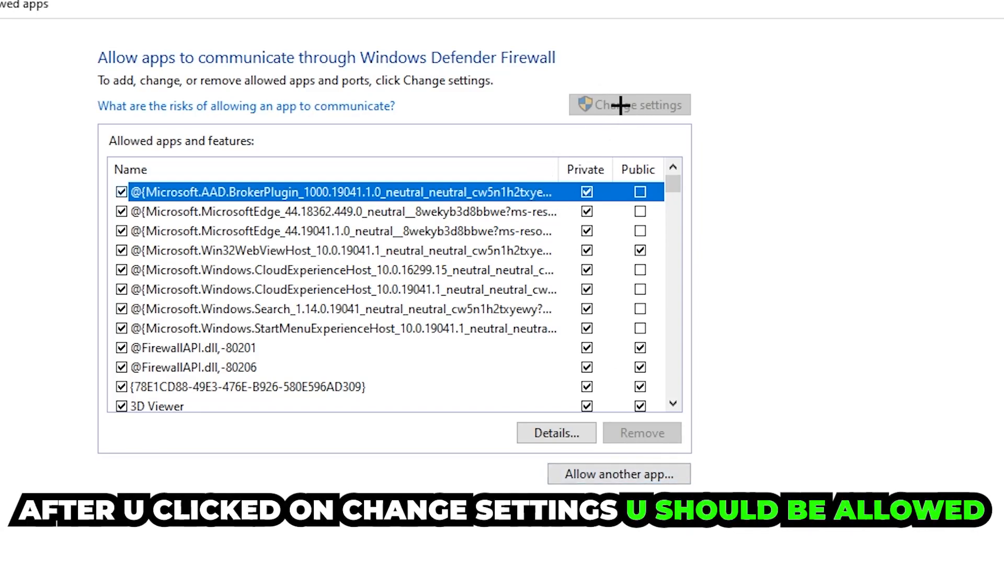
{"action": "left_click", "coordinate": [617, 474]}
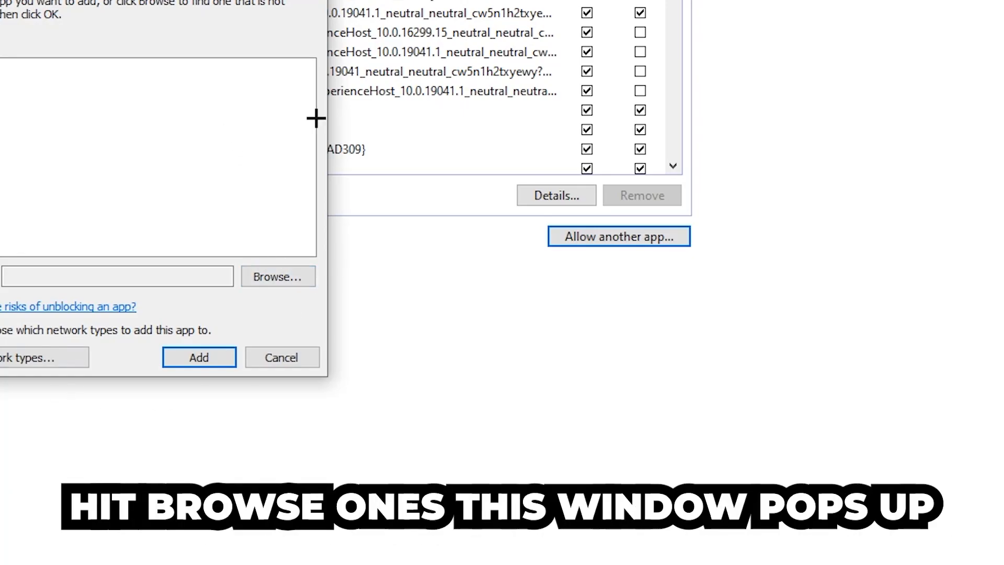
Browse System32 for the program file and add it to the allowed apps
{"action": "left_click", "coordinate": [277, 276]}
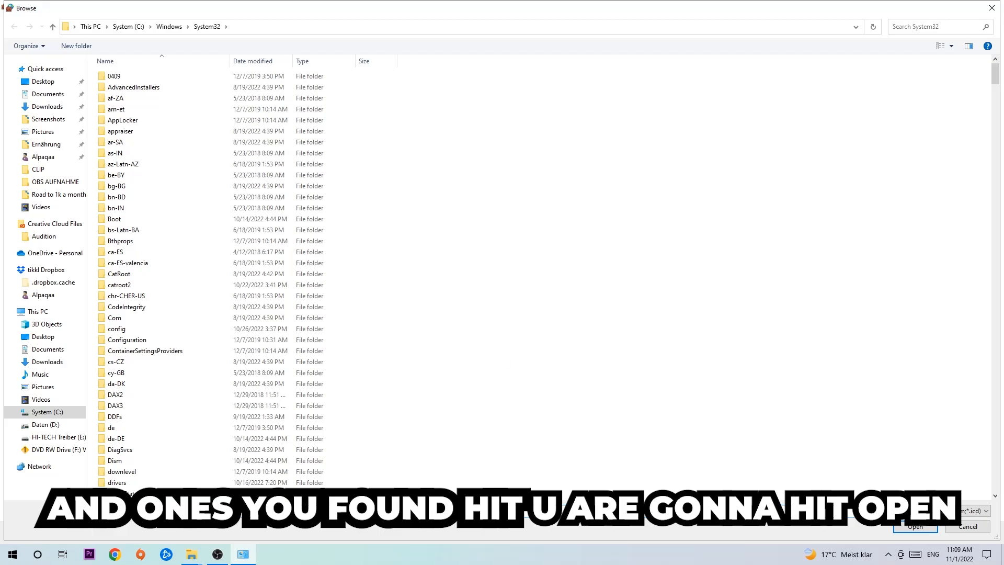
{"action": "left_click", "coordinate": [914, 526]}
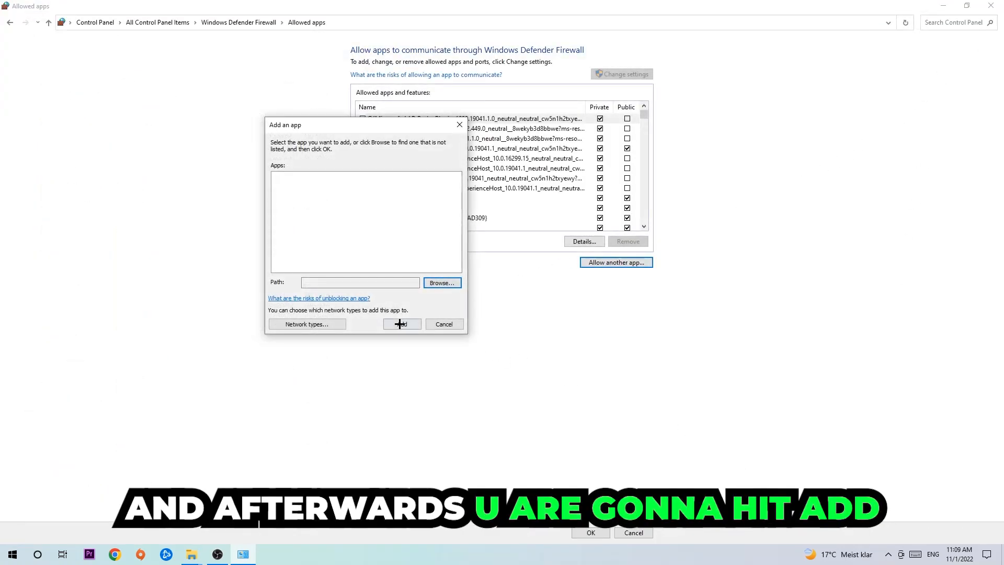
{"action": "left_click", "coordinate": [402, 323]}
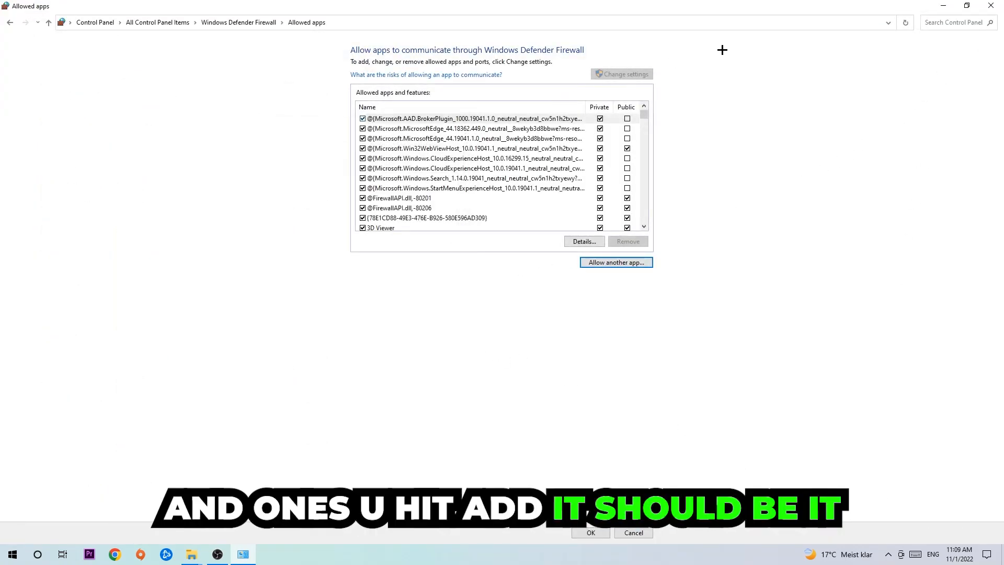